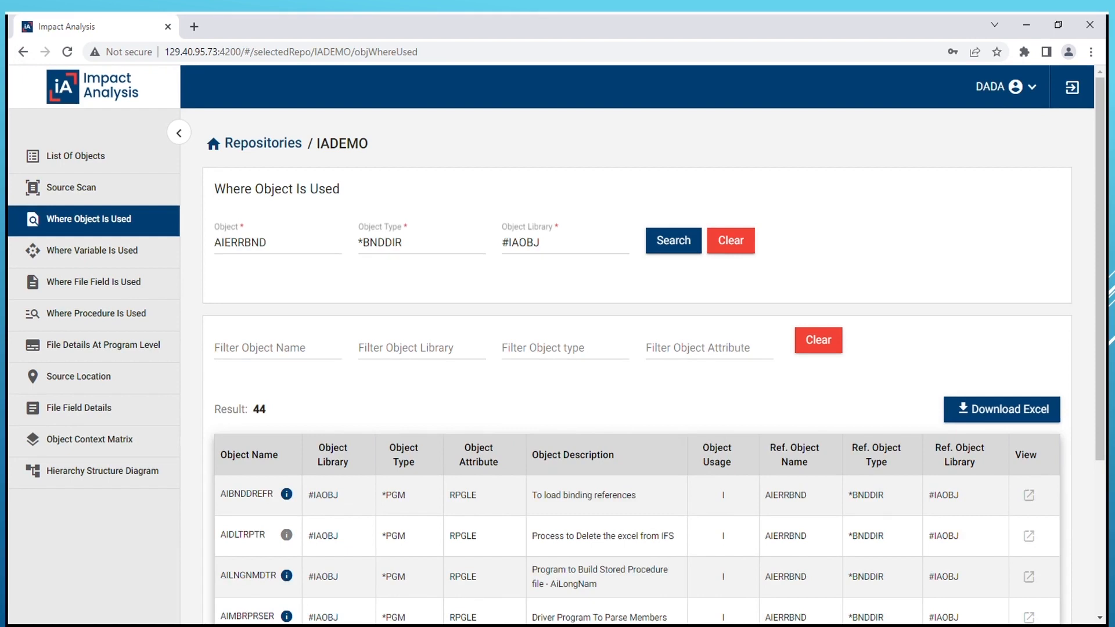
- Run a Source Scan for 'COUNT', returning 1658 matching source lines
left_click(70, 187)
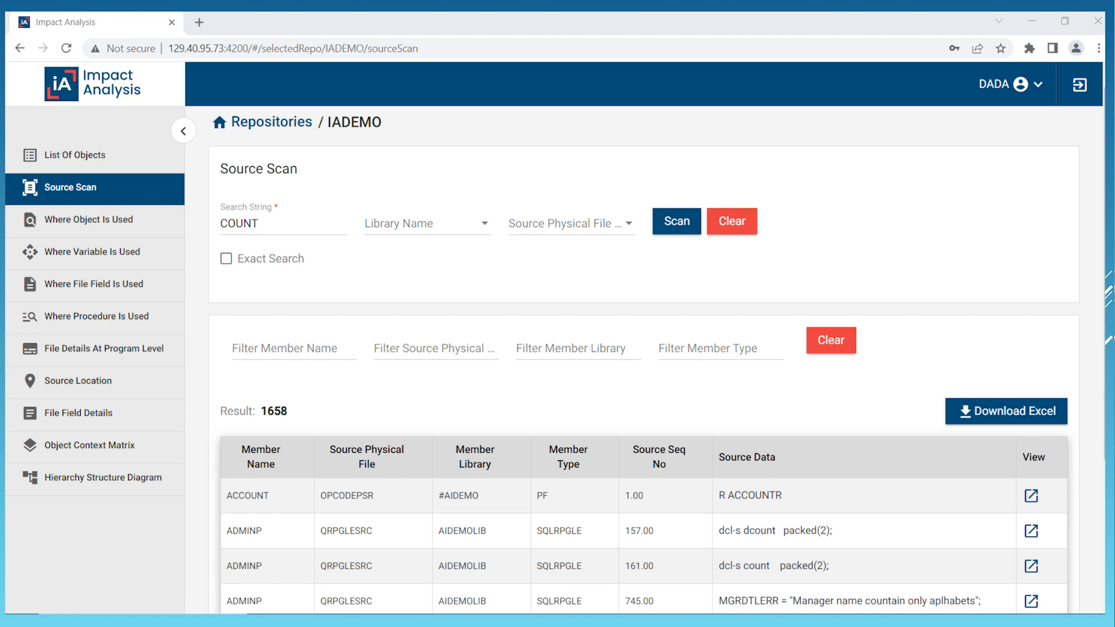
- Rescan COUNT with Exact Search, narrowing results to 97 lines
left_click(226, 254)
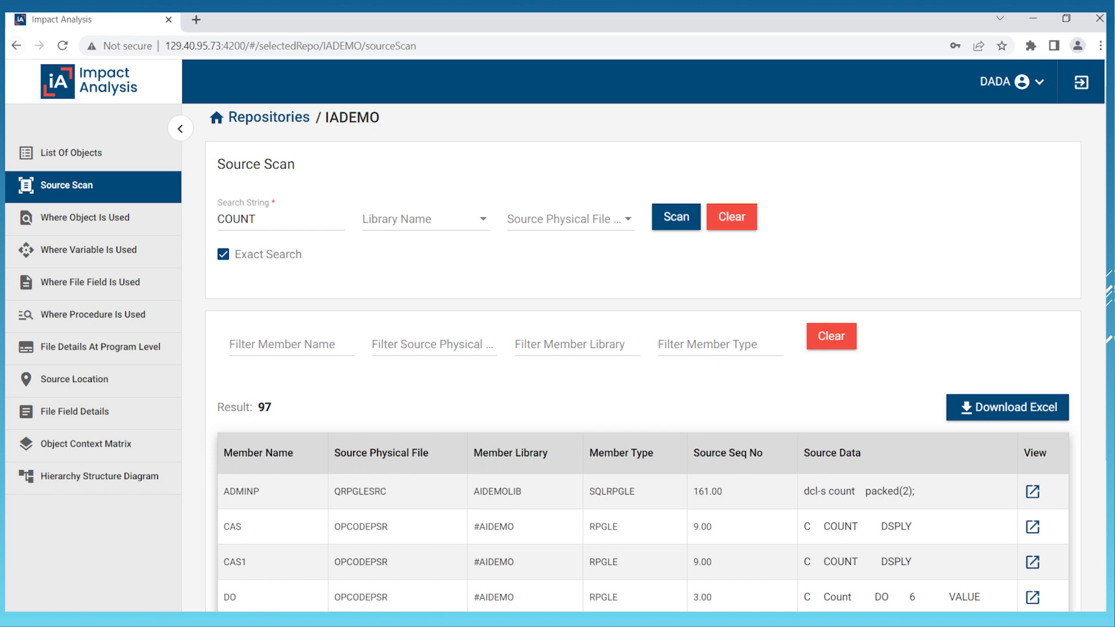
- Search where variable R_RRNE is used, listing 50 source lines
left_click(92, 251)
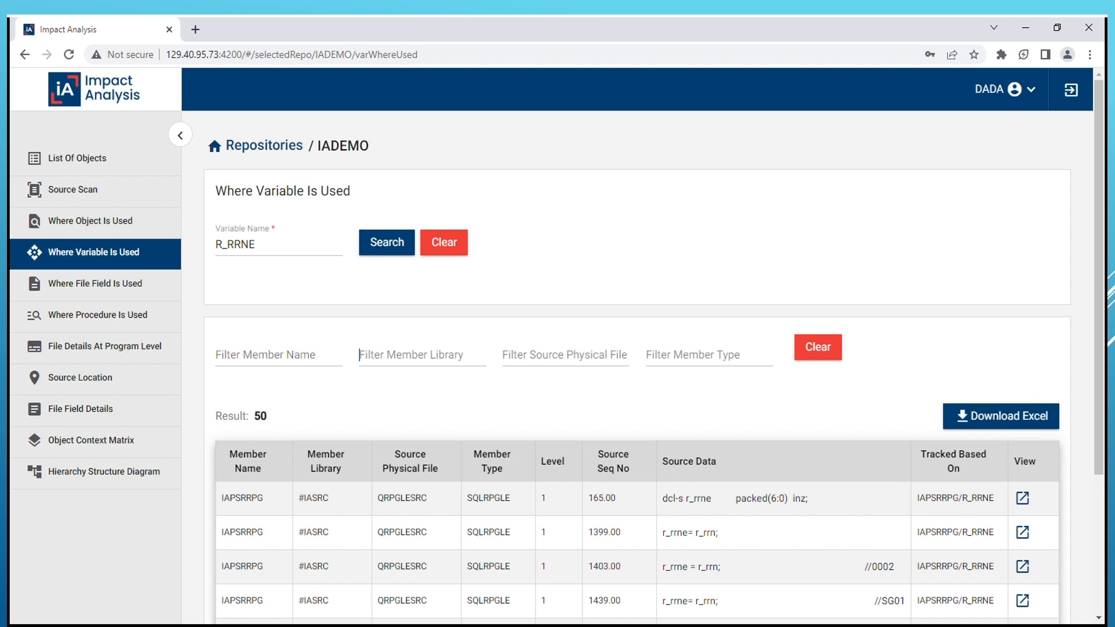
- Search where field STID of file CUSTMAST is used, finding 17 source lines
left_click(91, 285)
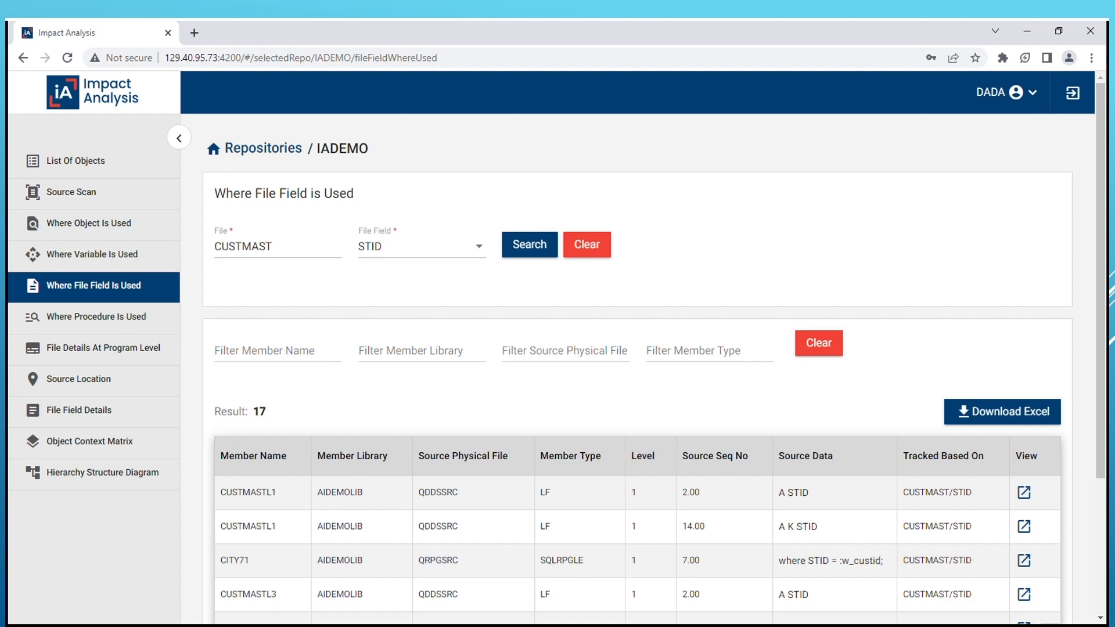
- Search where procedure ADD is used, listing 21 called-from entries
left_click(96, 316)
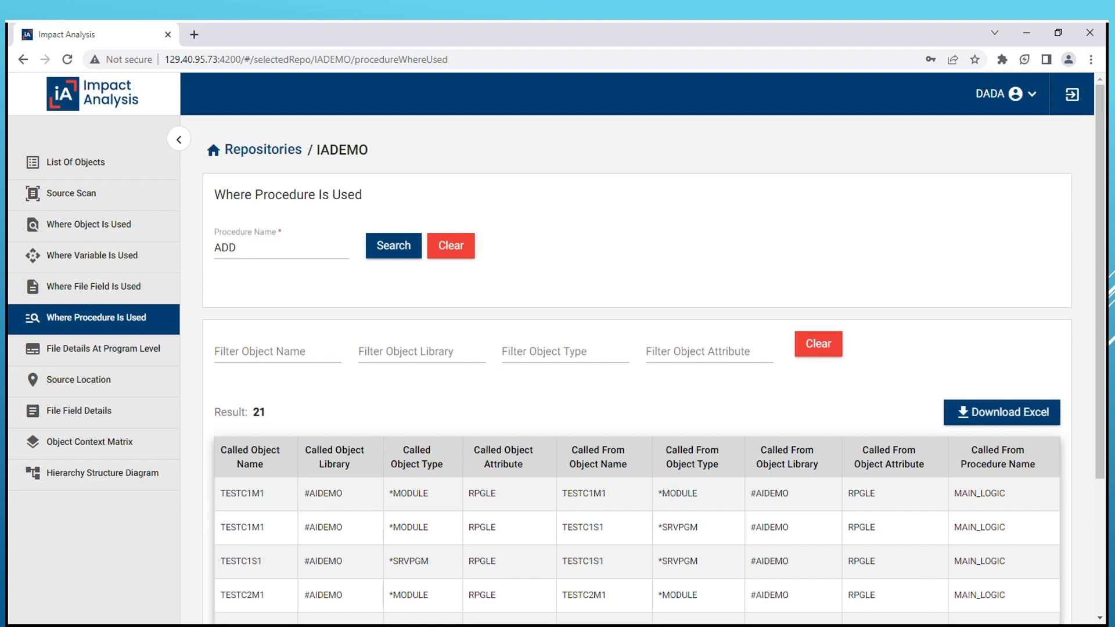
- Generate the context matrix for *MODULE IASRV01SV in #IAOBJ, showing 11 input files
left_click(92, 446)
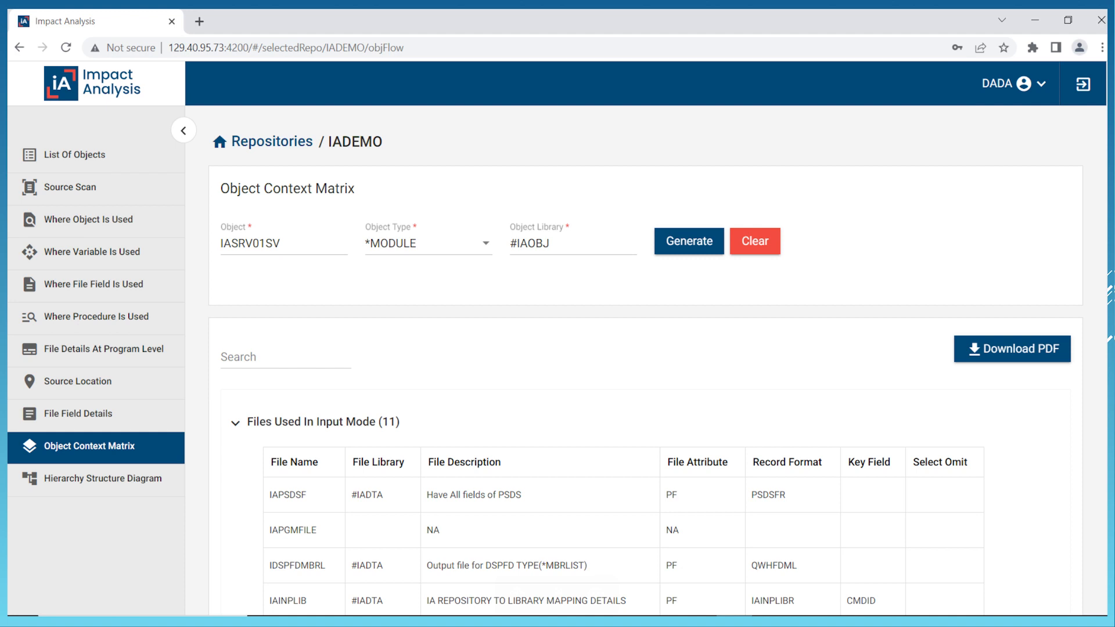
- Scroll the IASRV01SV matrix to review its three bound service programs
scroll("down", 3)
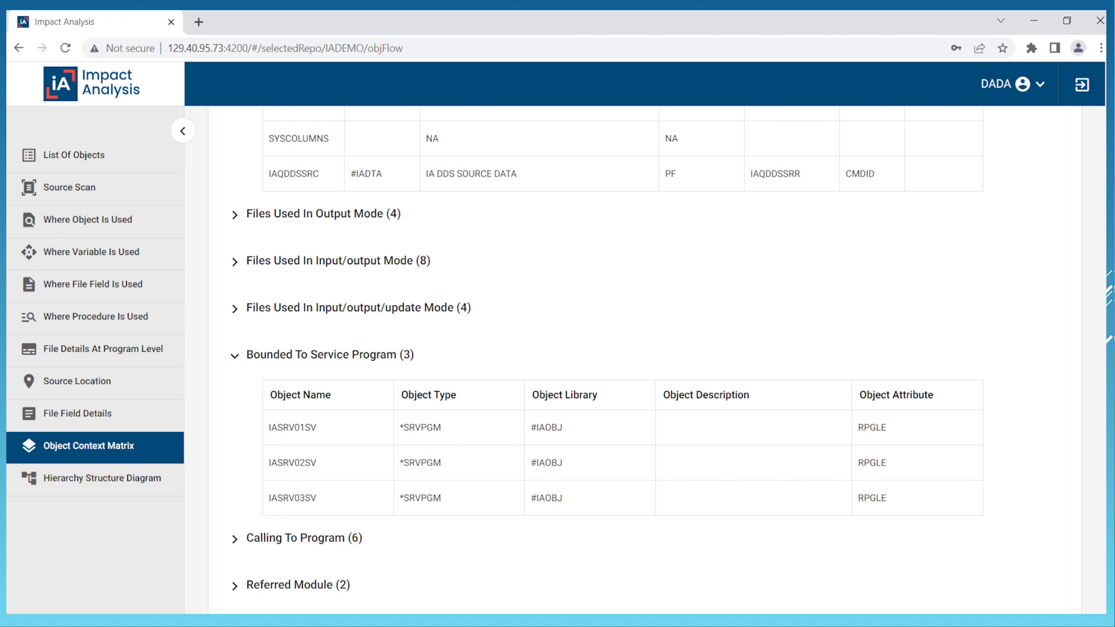
- Generate a forward Procedure hierarchy diagram for SPLIT_COMPONENT_3
left_click(102, 478)
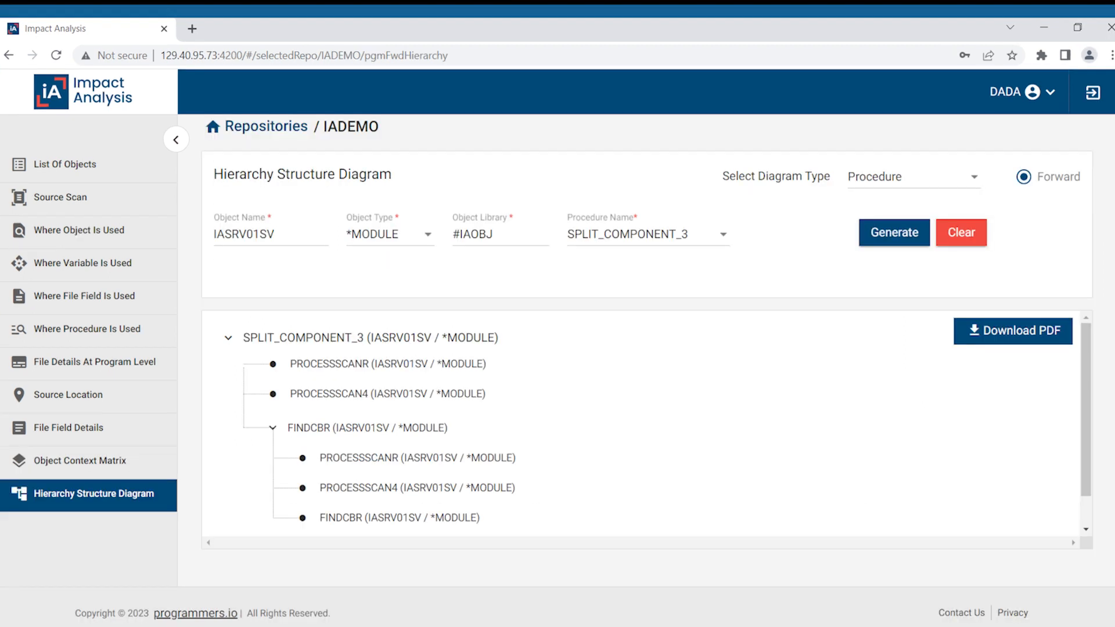